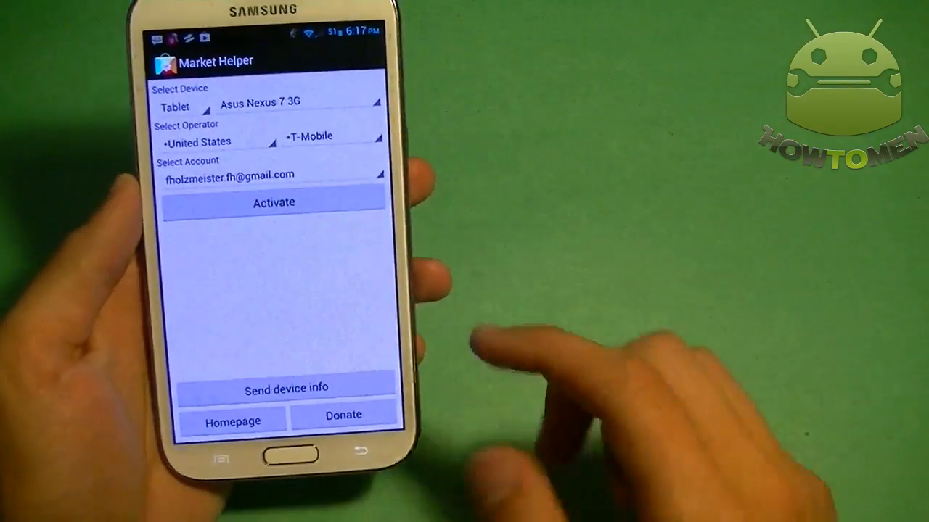
Activate the Asus Nexus 7 3G tablet identity on US T-Mobile in Market Helper
{"action": "left_click", "coordinate": [273, 174]}
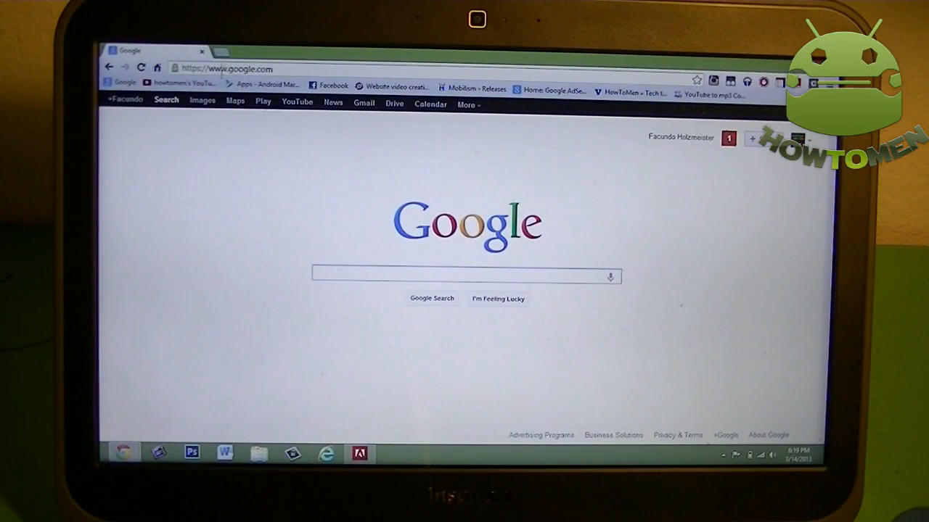
{"action": "mouse_move", "coordinate": [658, 136]}
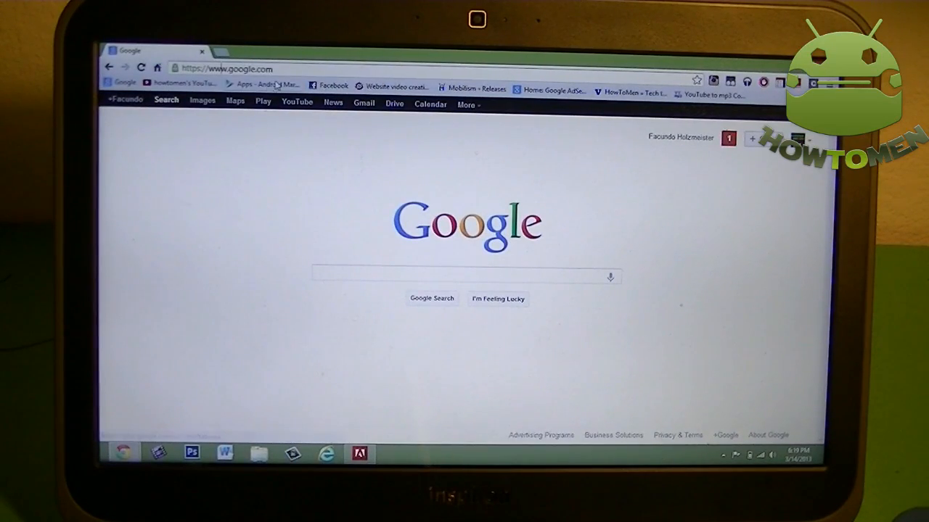
Go from the Google homepage to the Google Play store via the Play link
{"action": "left_click", "coordinate": [256, 85]}
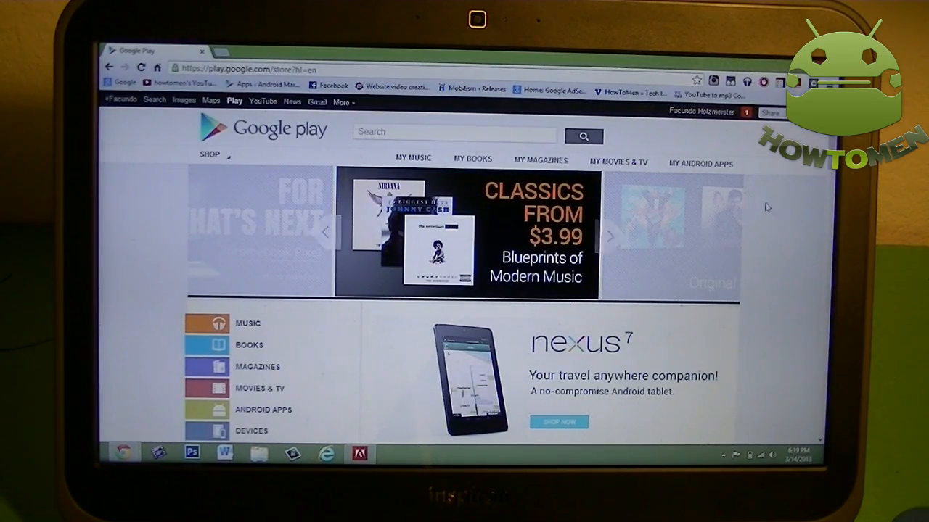
Show My Devices under My Orders & Settings, listing the T-Mobile Asus Nexus 7
{"action": "scroll", "scroll_direction": "down", "scroll_amount": 3}
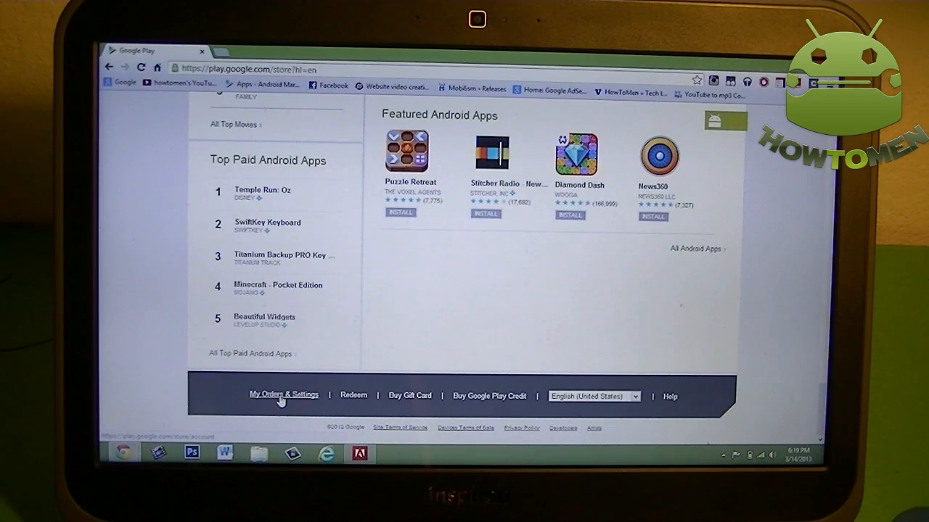
{"action": "left_click", "coordinate": [283, 395]}
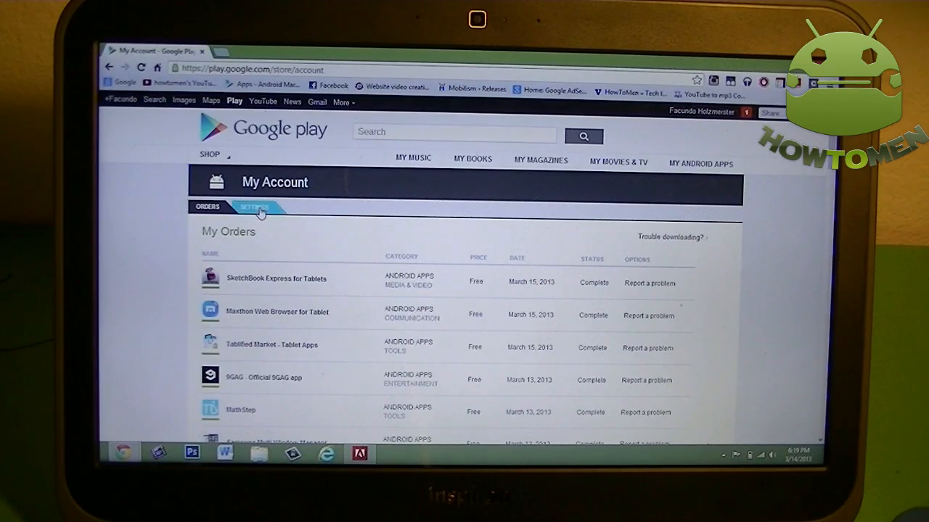
{"action": "left_click", "coordinate": [254, 206]}
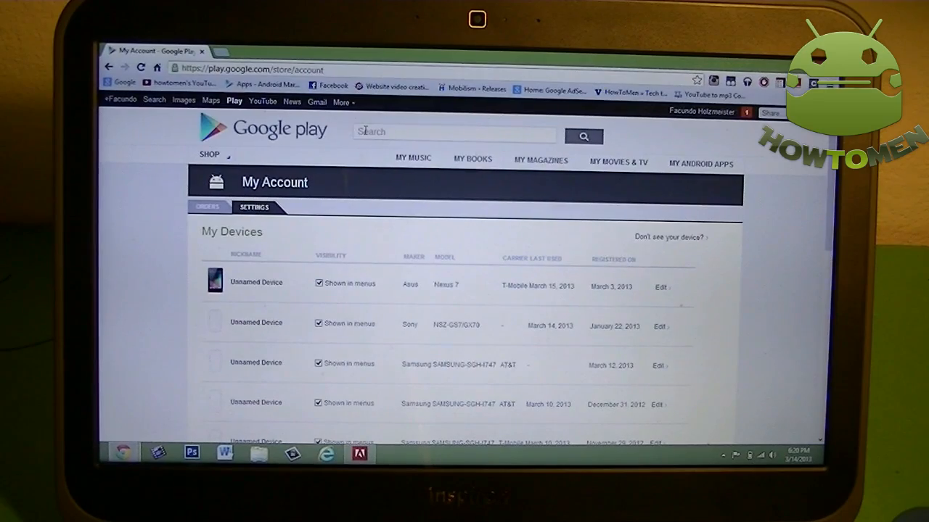
Search 'tablet apps' and bring up the Maxthon Web Browser for Tablet page
{"action": "type", "text": "tablet"}
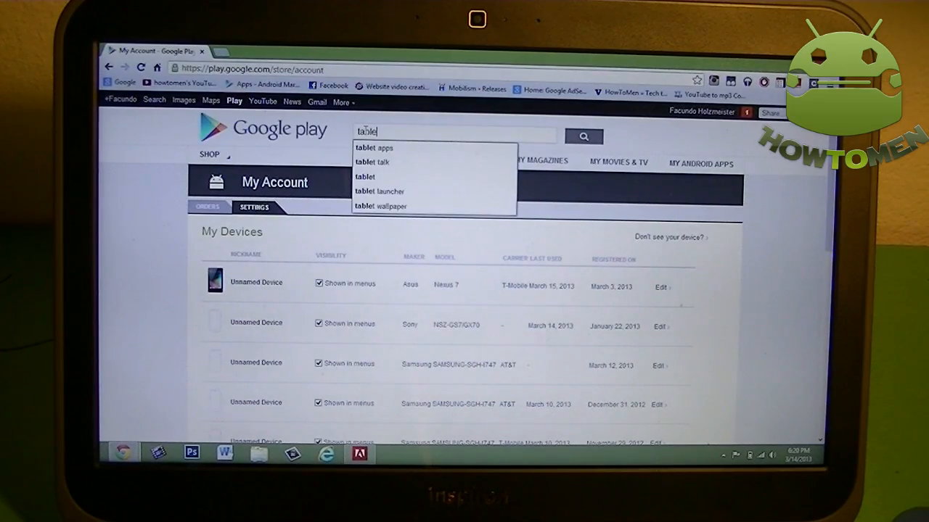
{"action": "left_click", "coordinate": [374, 148]}
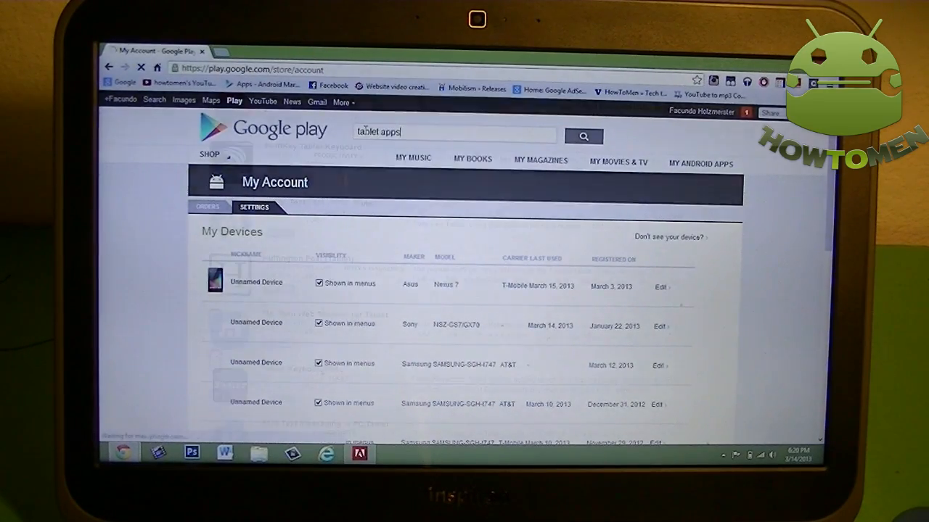
{"action": "left_click", "coordinate": [583, 136]}
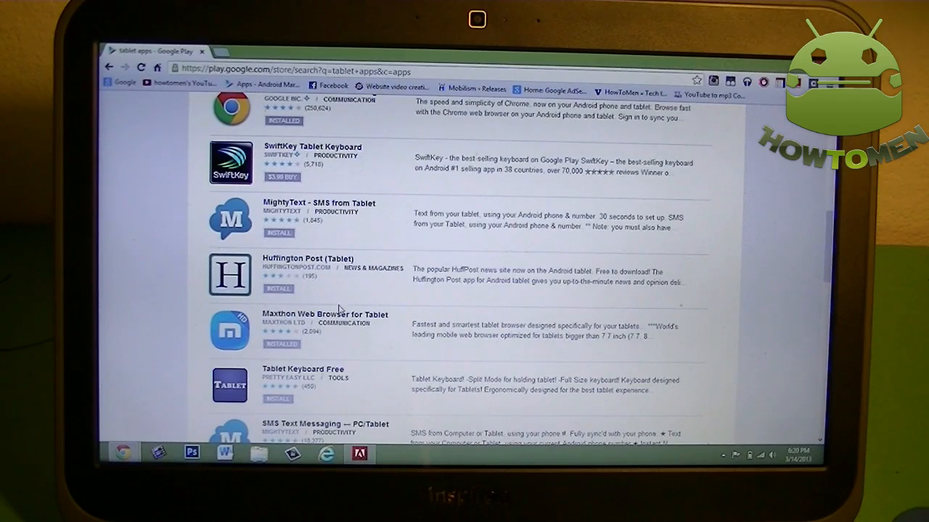
{"action": "left_click", "coordinate": [324, 313]}
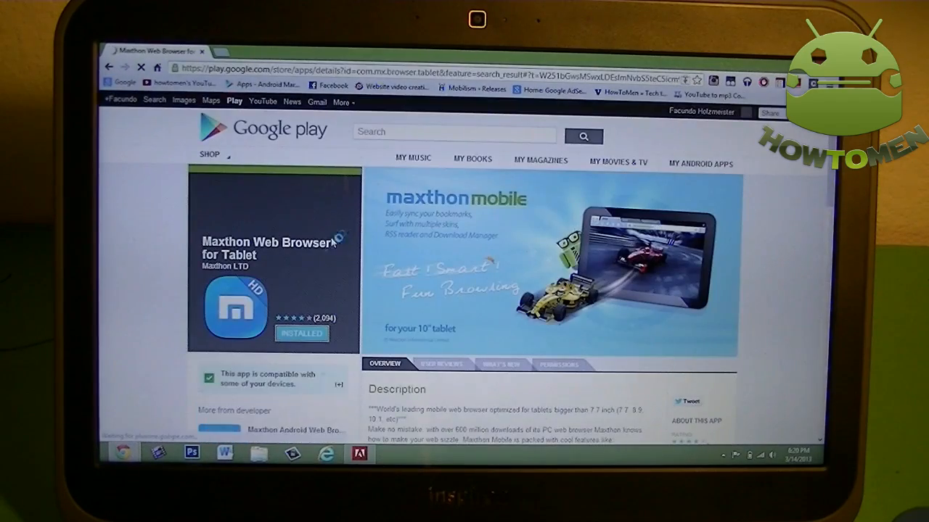
Install Maxthon Web Browser for Tablet to the T-Mobile Asus Nexus 7 device
{"action": "left_click", "coordinate": [302, 334]}
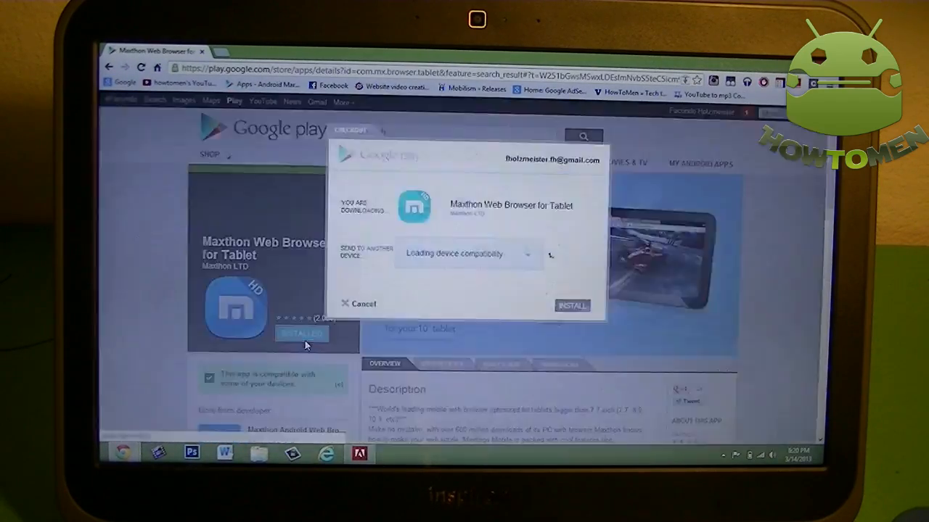
{"action": "left_click", "coordinate": [467, 254]}
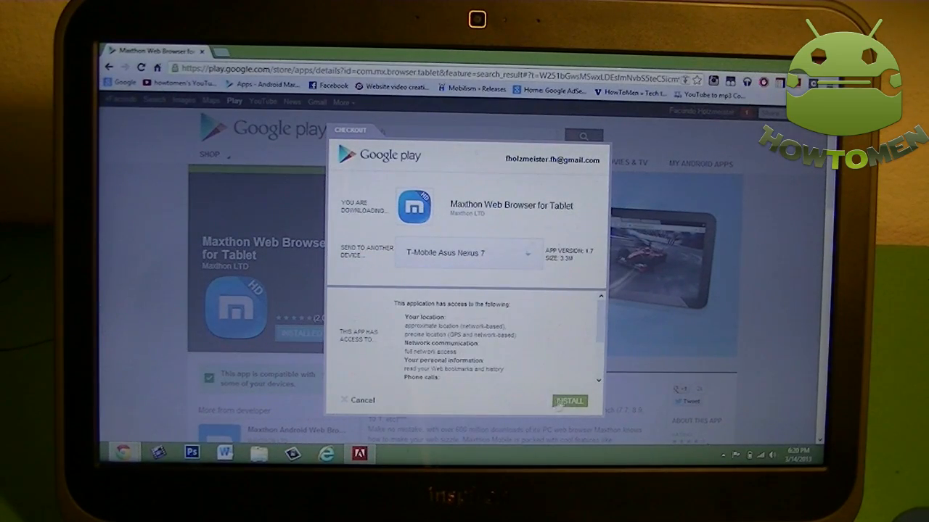
{"action": "left_click", "coordinate": [569, 400]}
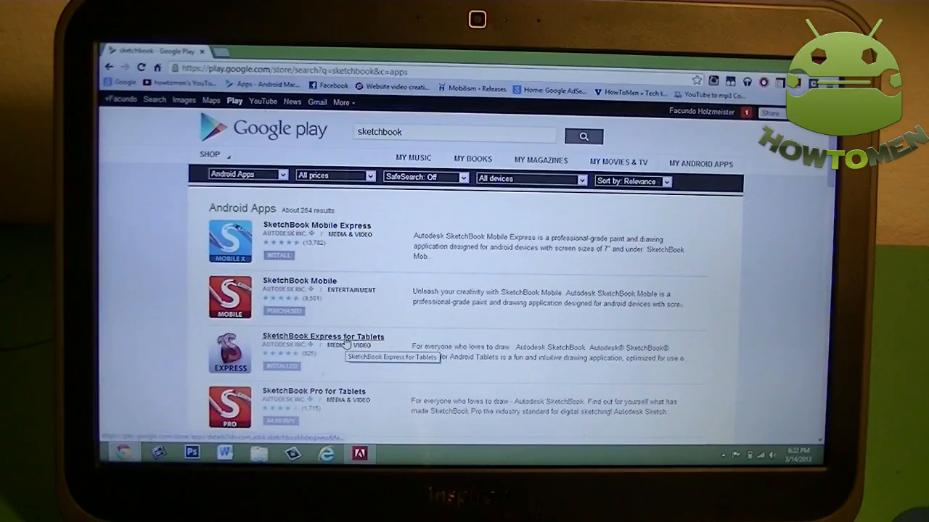
Bring up the Autodesk SketchBook Express for Tablets app page from the results
{"action": "left_click", "coordinate": [307, 336]}
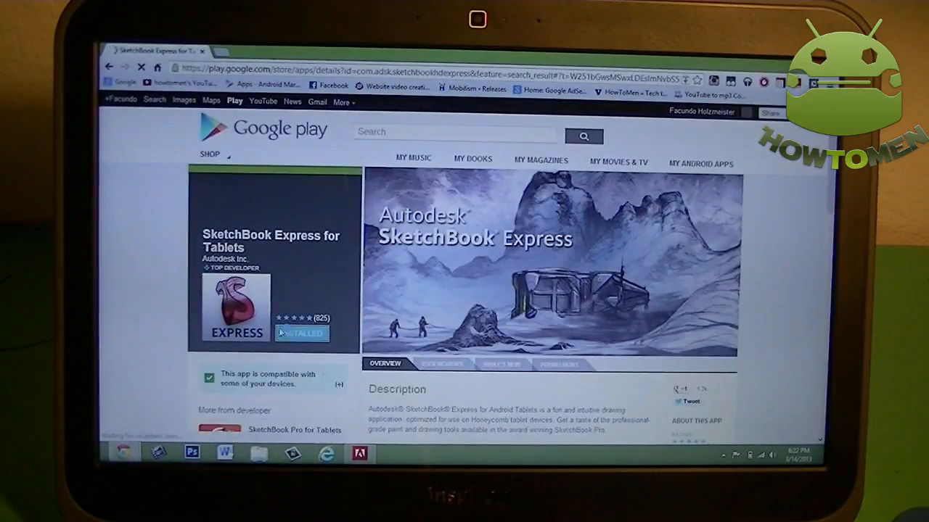